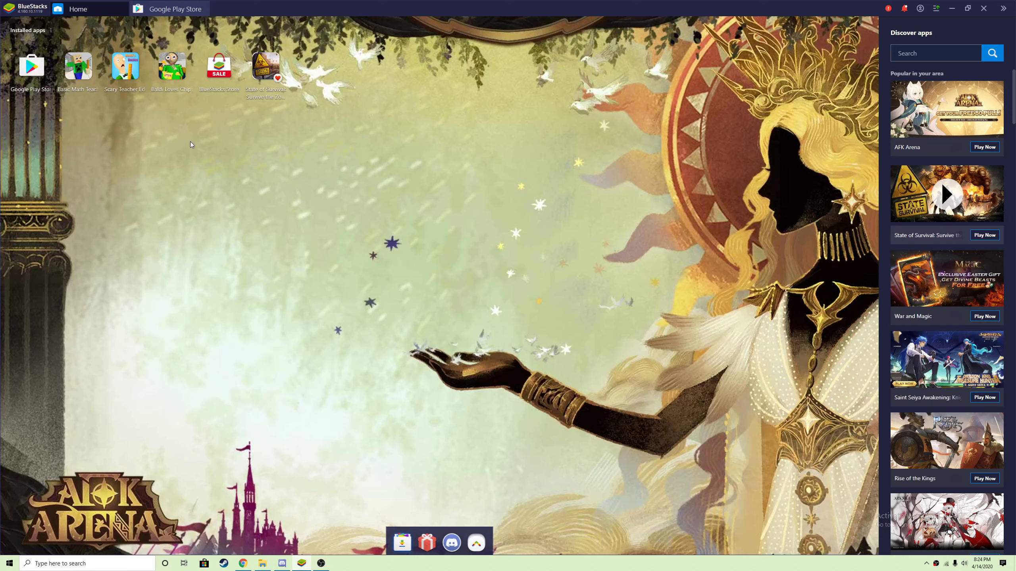
mouse_move(188, 103)
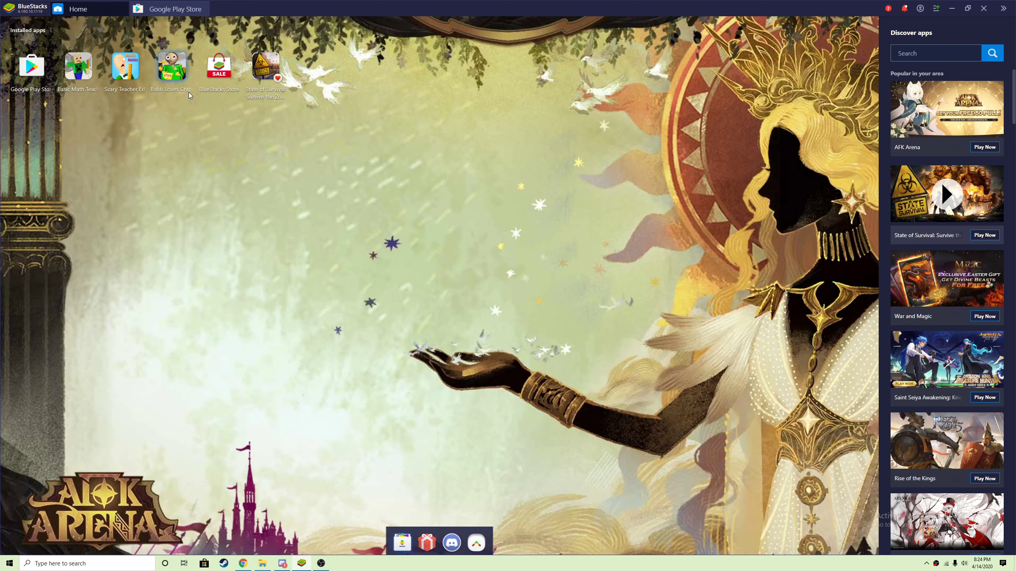
mouse_move(171, 67)
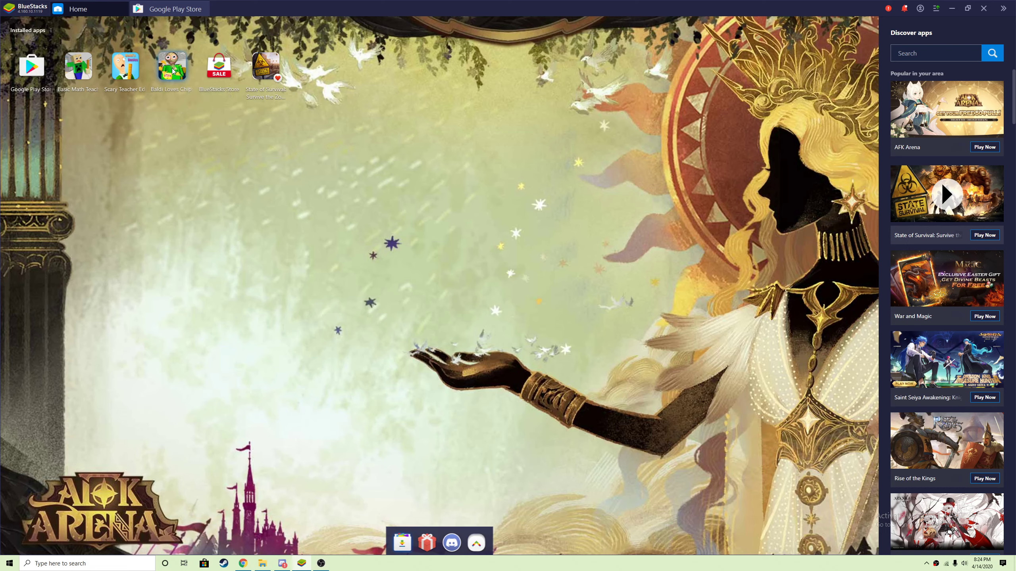
mouse_move(171, 67)
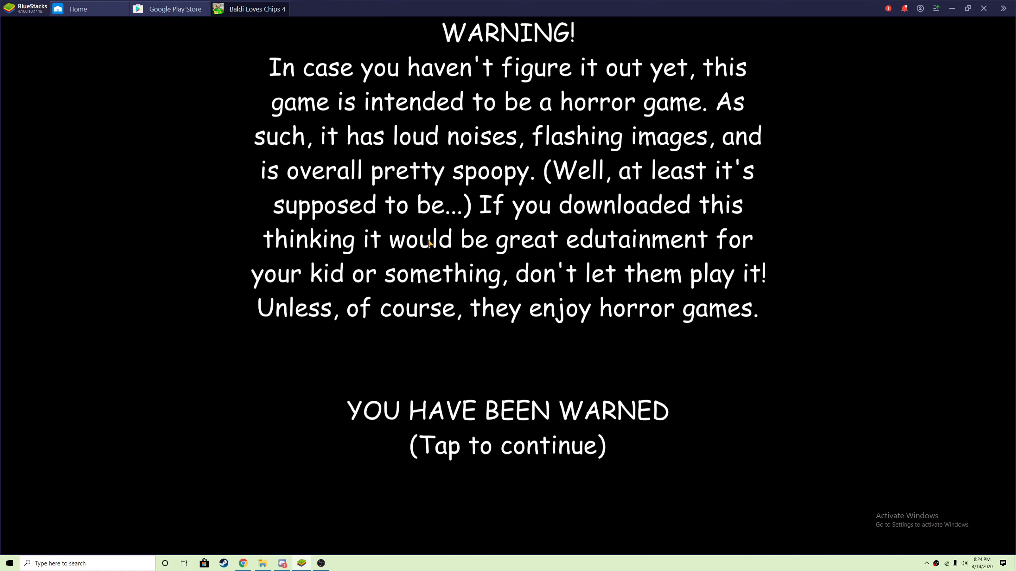
mouse_move(517, 304)
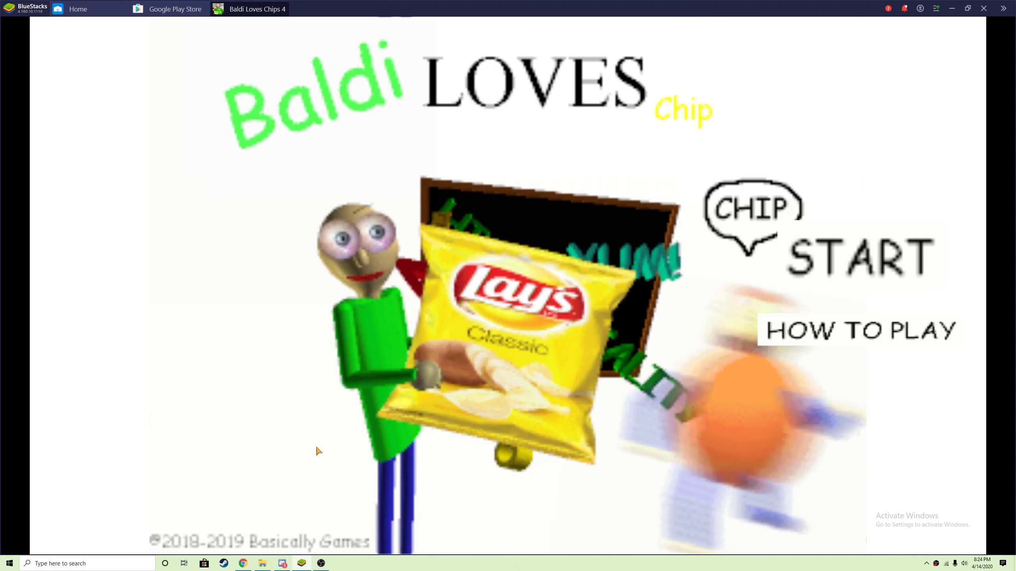
mouse_move(309, 517)
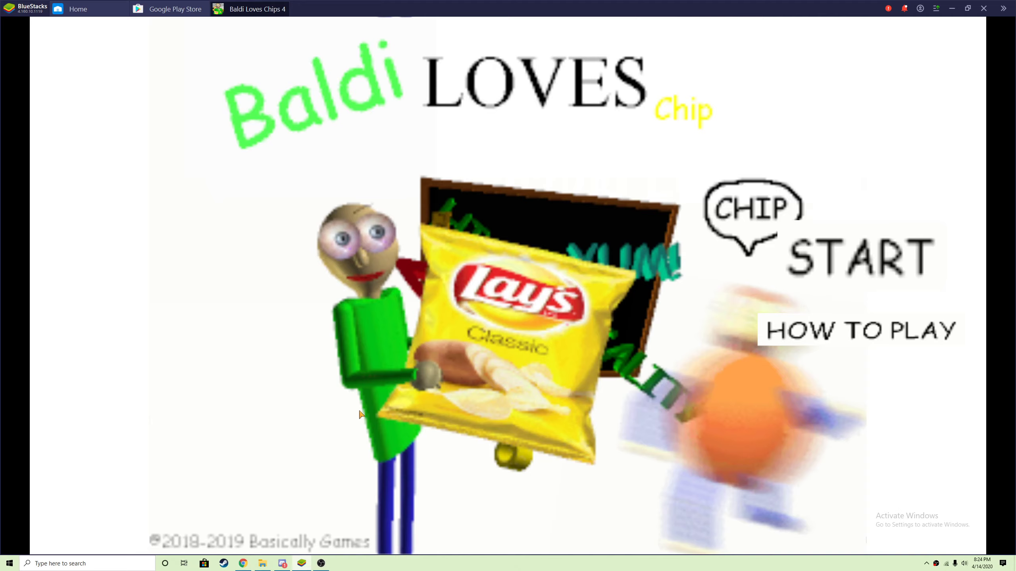
mouse_move(355, 264)
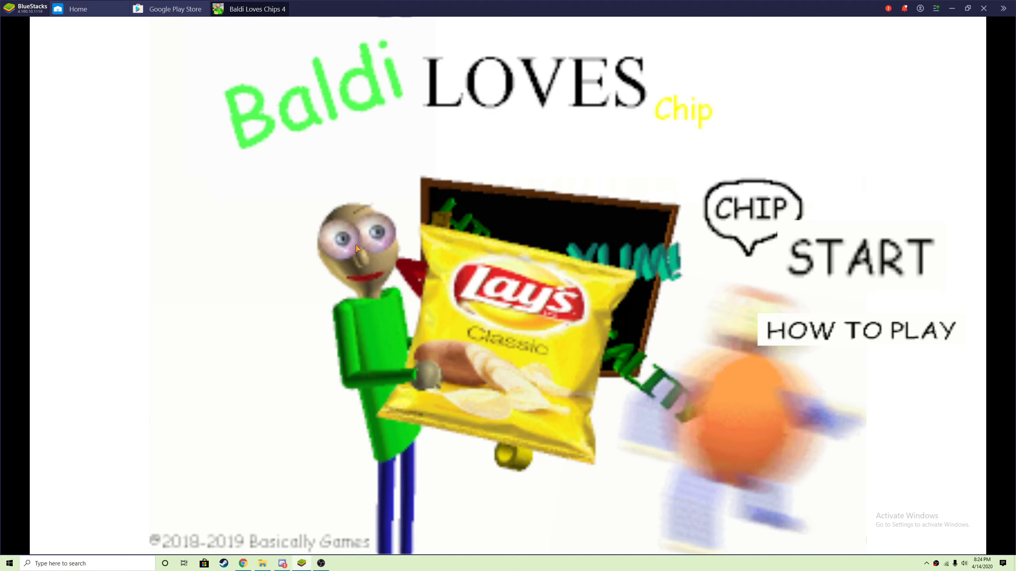
mouse_move(323, 186)
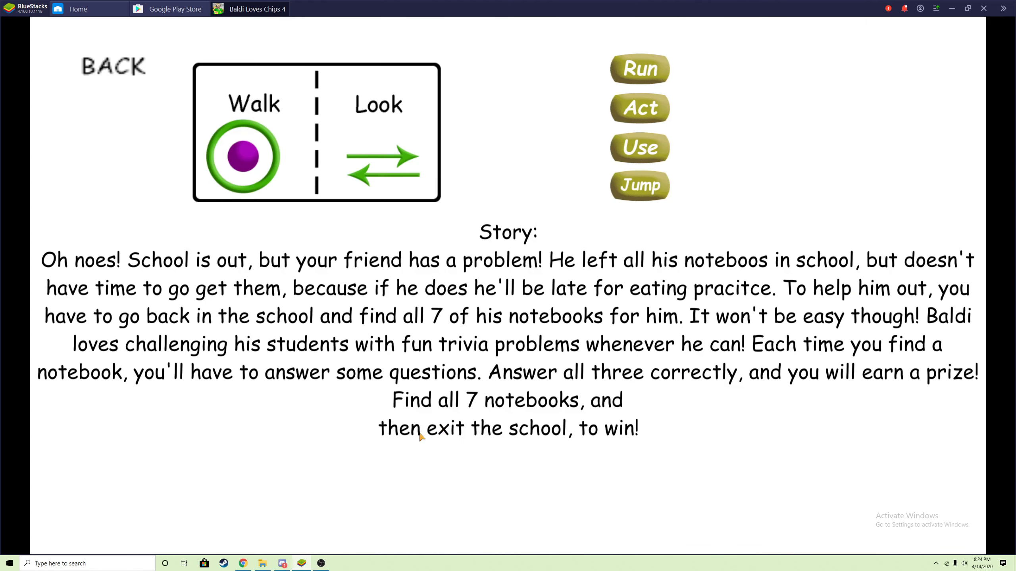
mouse_move(641, 343)
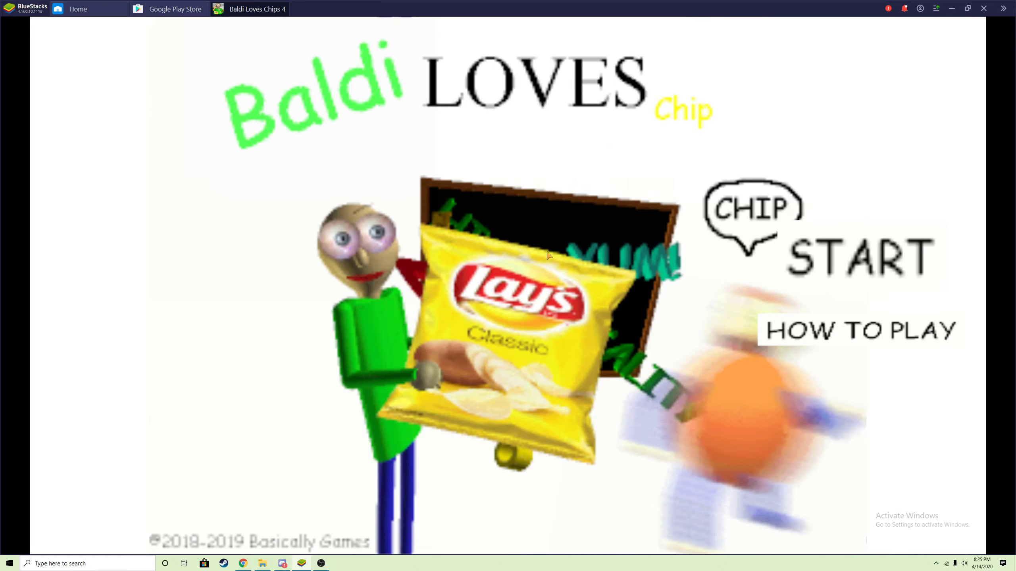
Start a new game and walk down the school hallway with the joystick
click(841, 256)
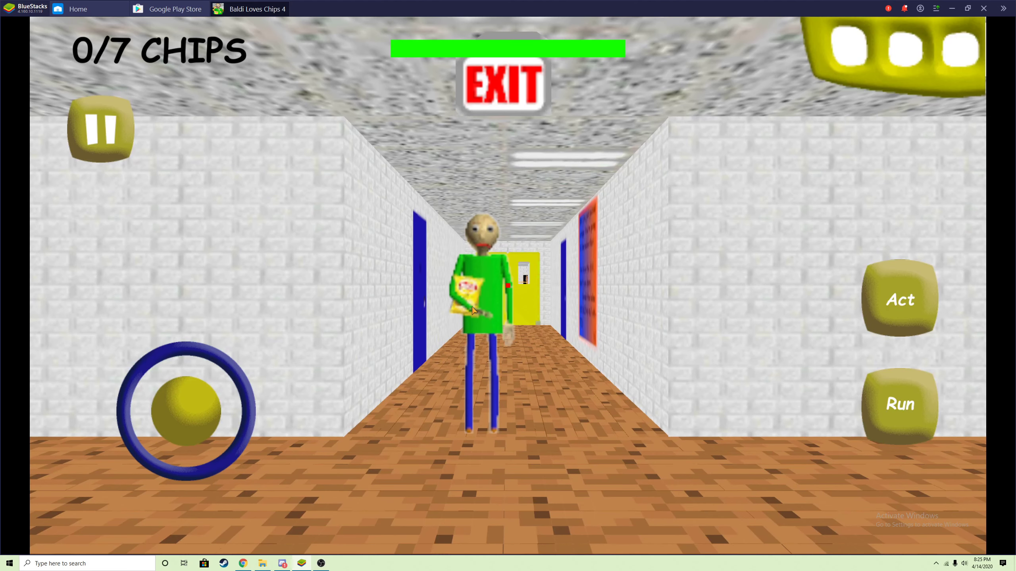
drag(187, 412, 149, 357)
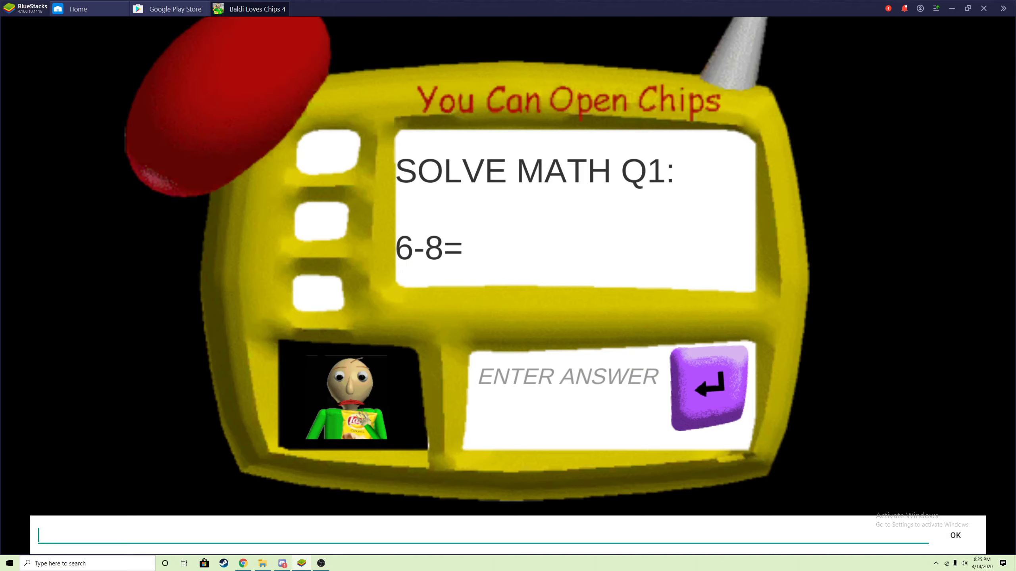
Submit -2 for 6-8, -4 for 2-6, and -2 for question 3
text(-2)
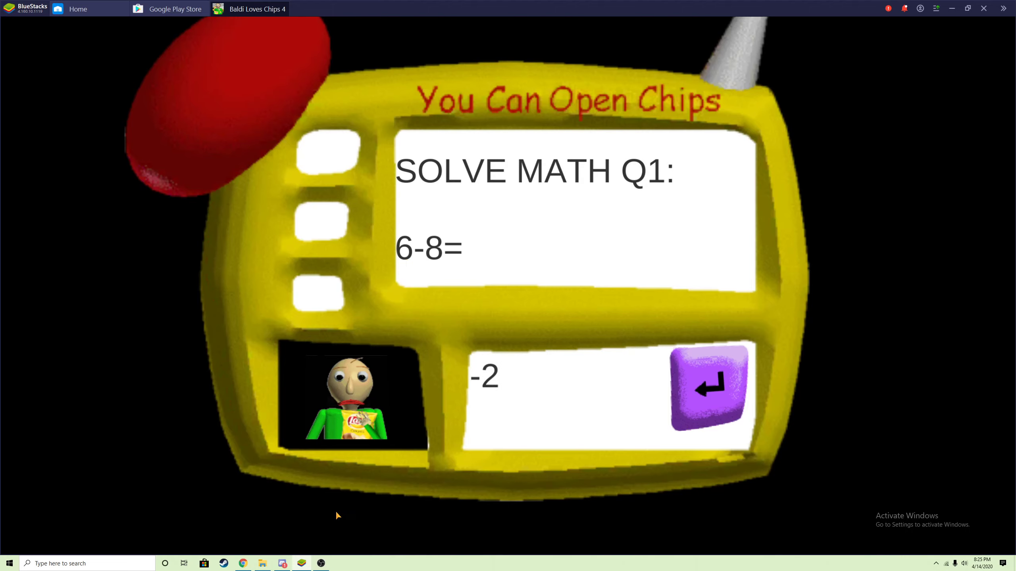
click(707, 393)
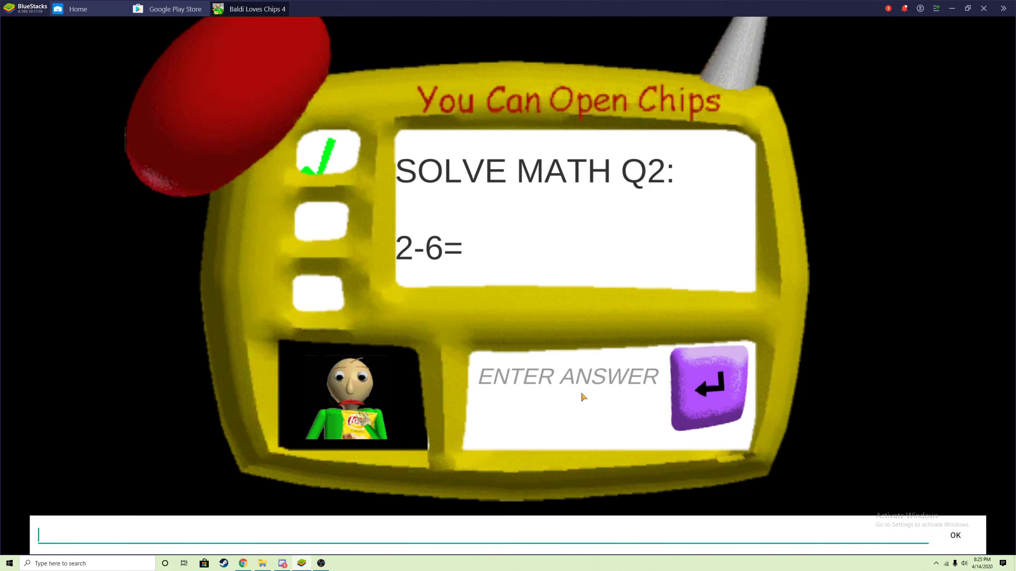
text(-4)
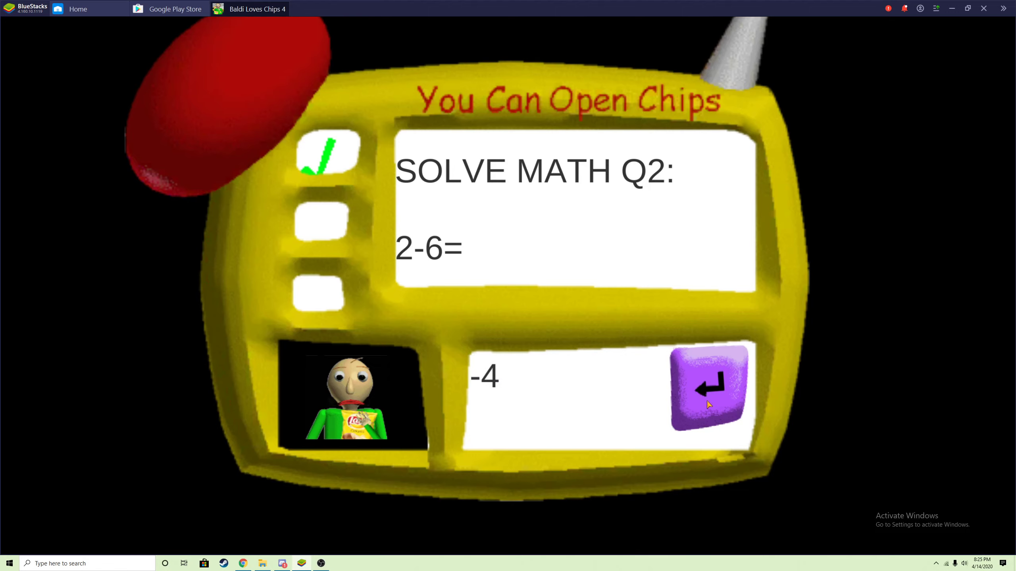
click(708, 390)
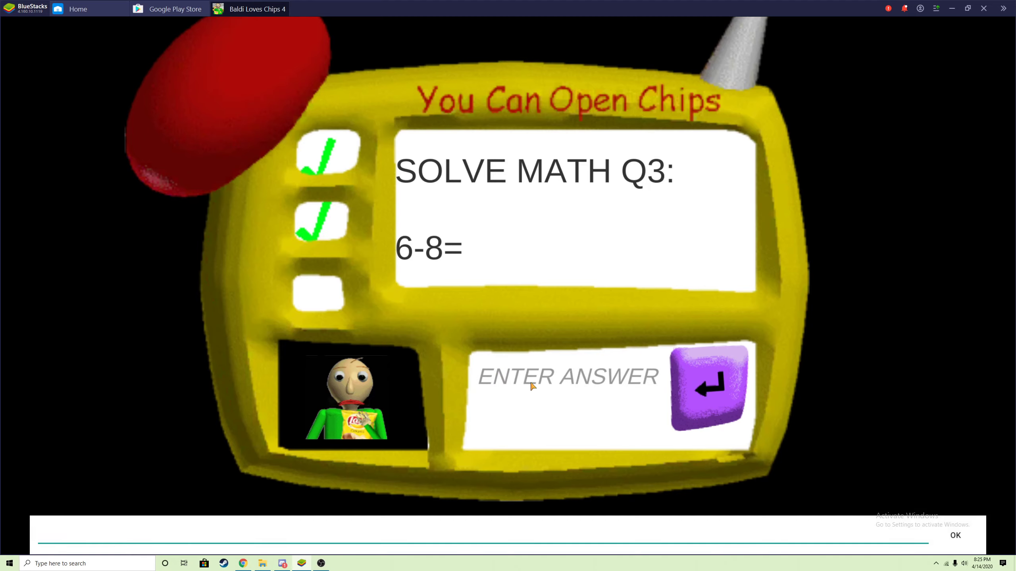
text(-2)
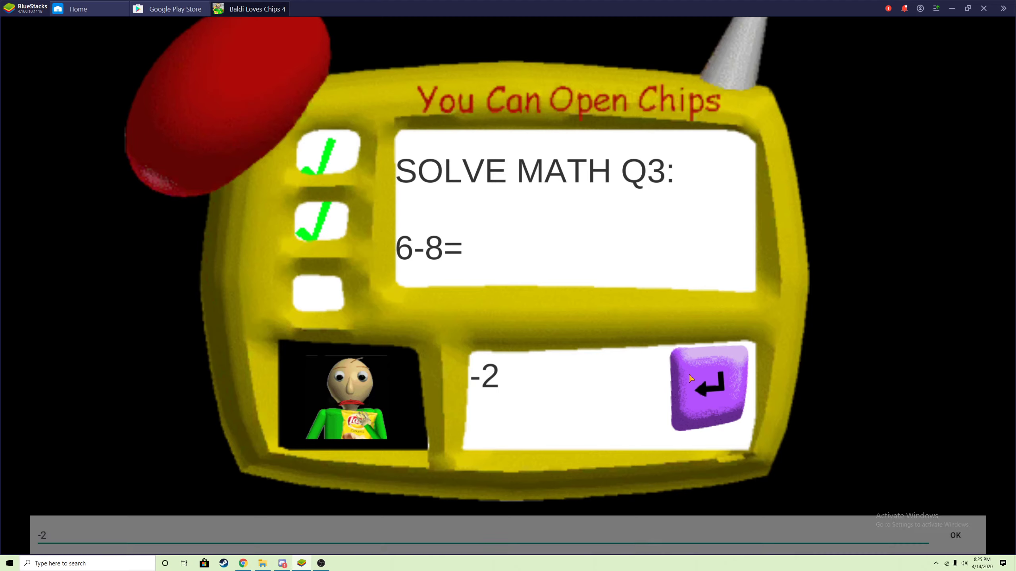
click(708, 393)
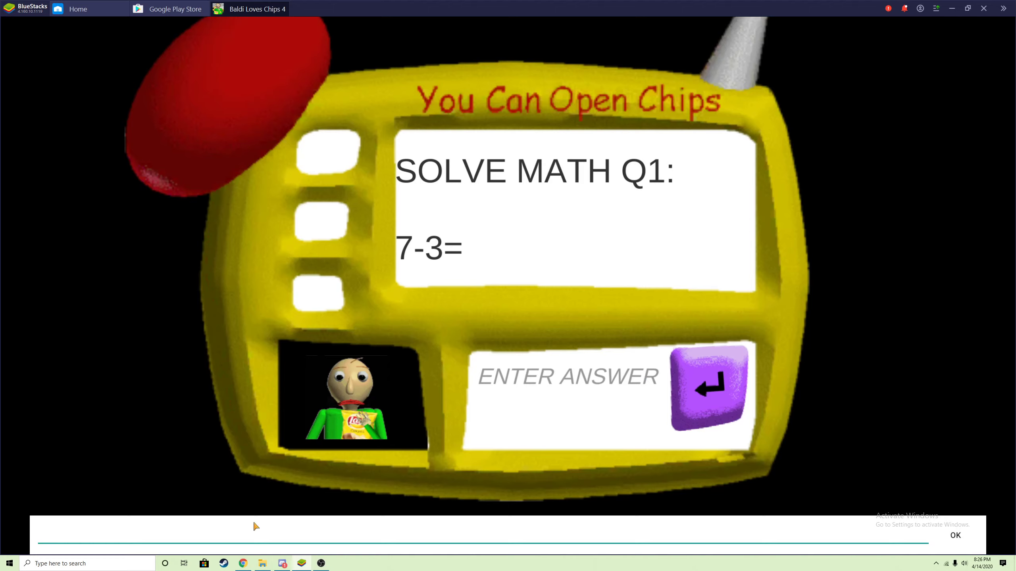
Submit 4 for 7-3, get past the impossible third question, then tap Act
text(4)
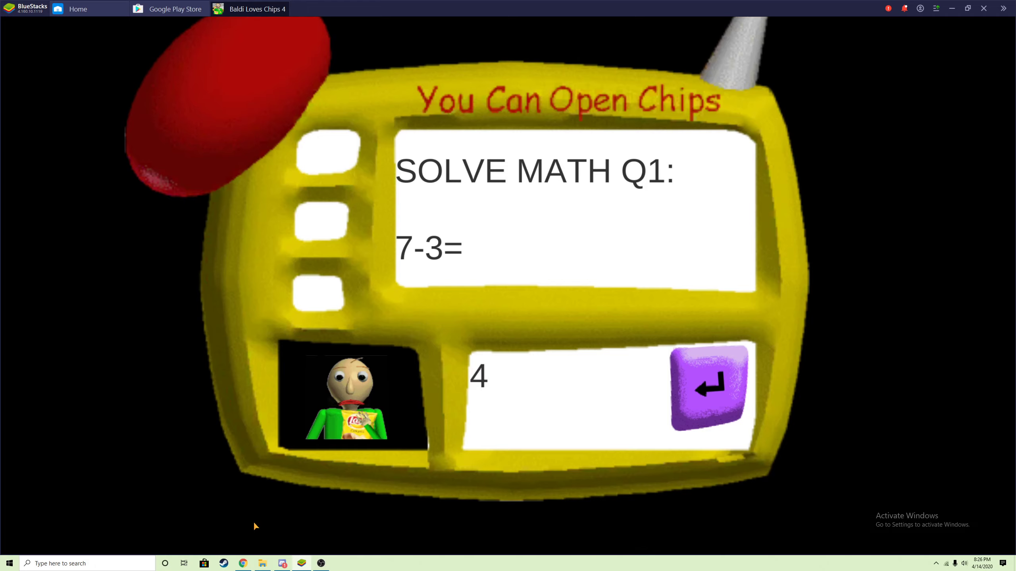
click(709, 392)
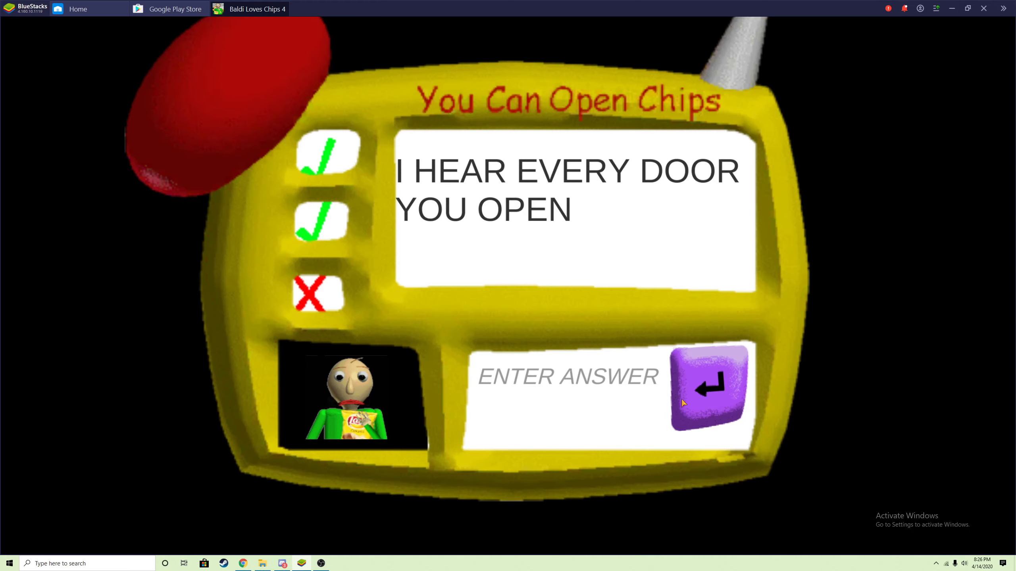
click(707, 394)
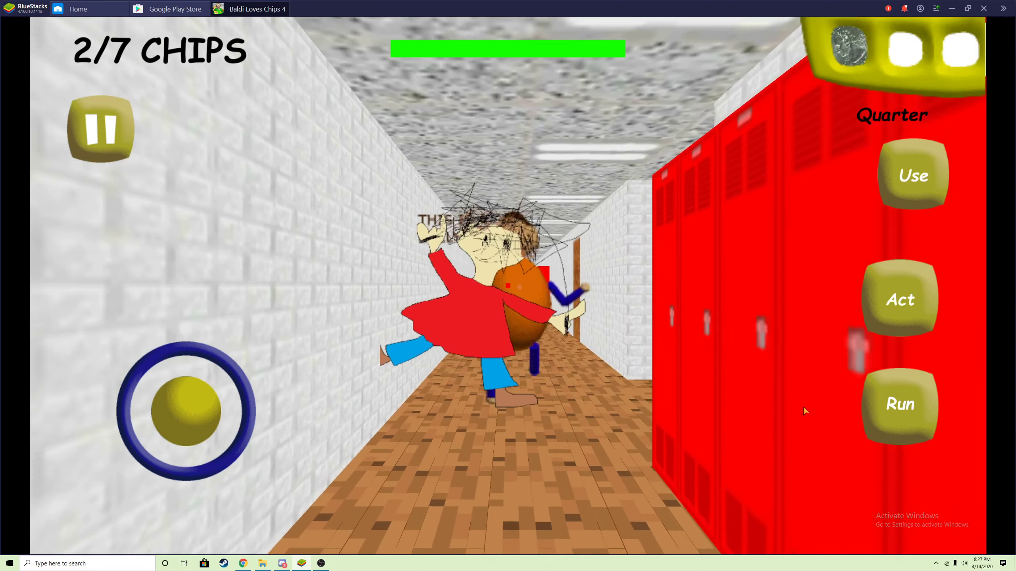
click(912, 175)
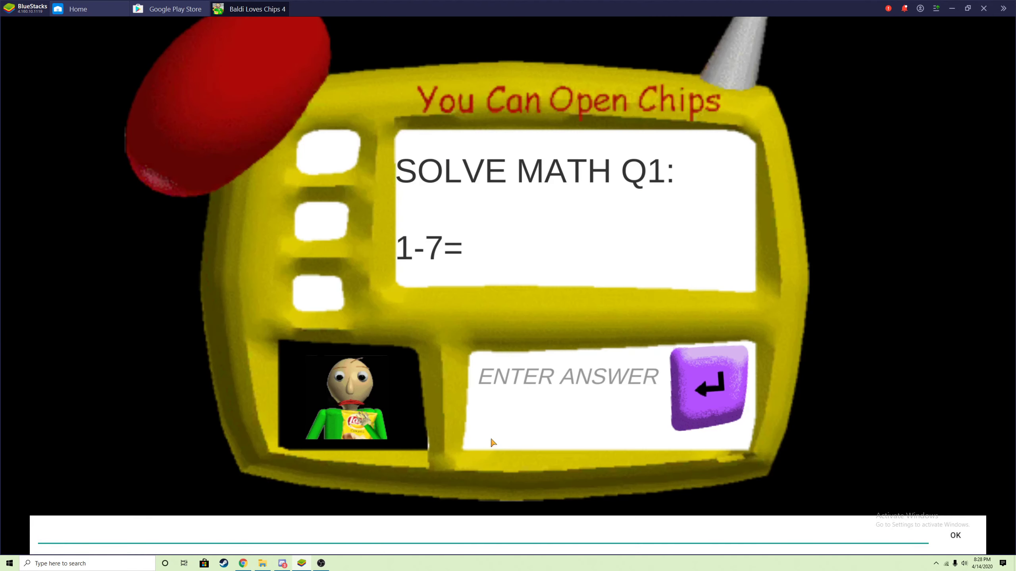
Submit -6 for 2+8, close the quiz, and pick up the chalkboard chip bag
text(-6)
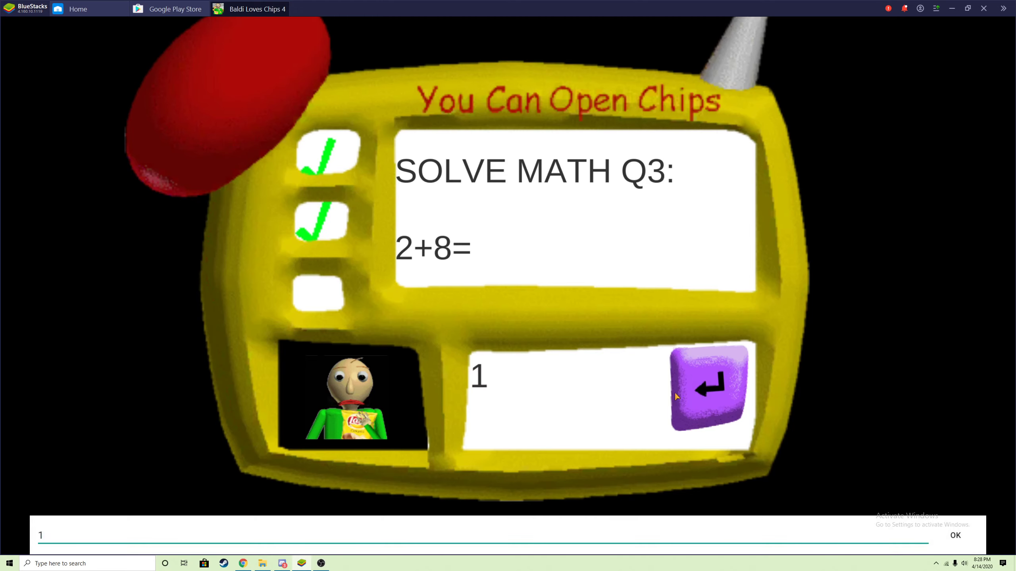
click(708, 392)
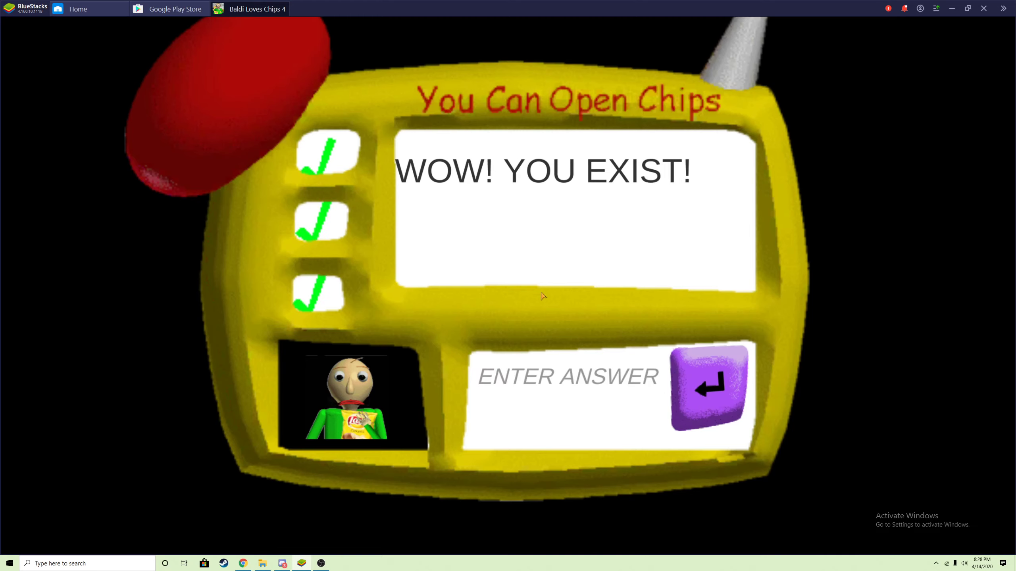
click(708, 393)
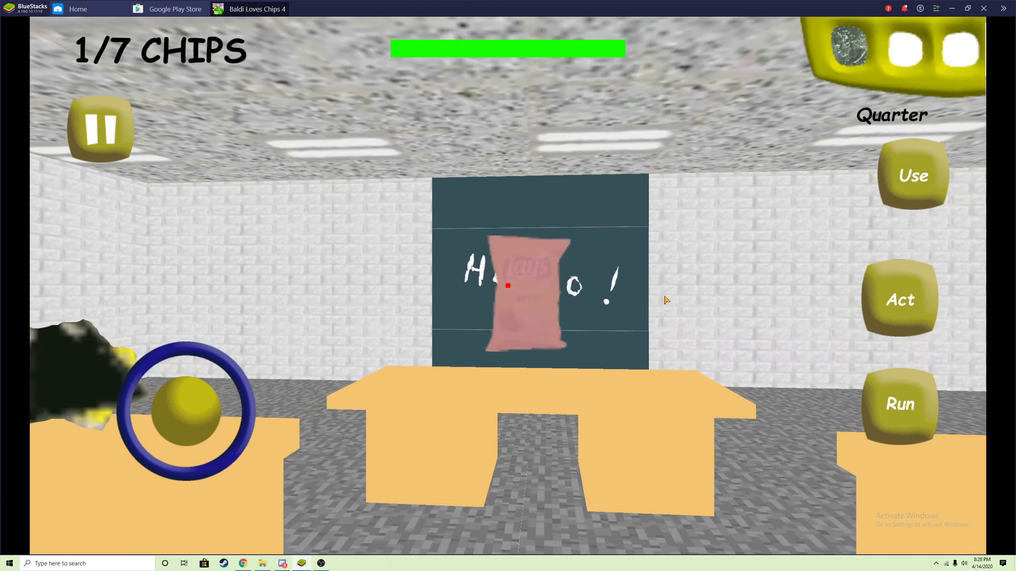
click(537, 285)
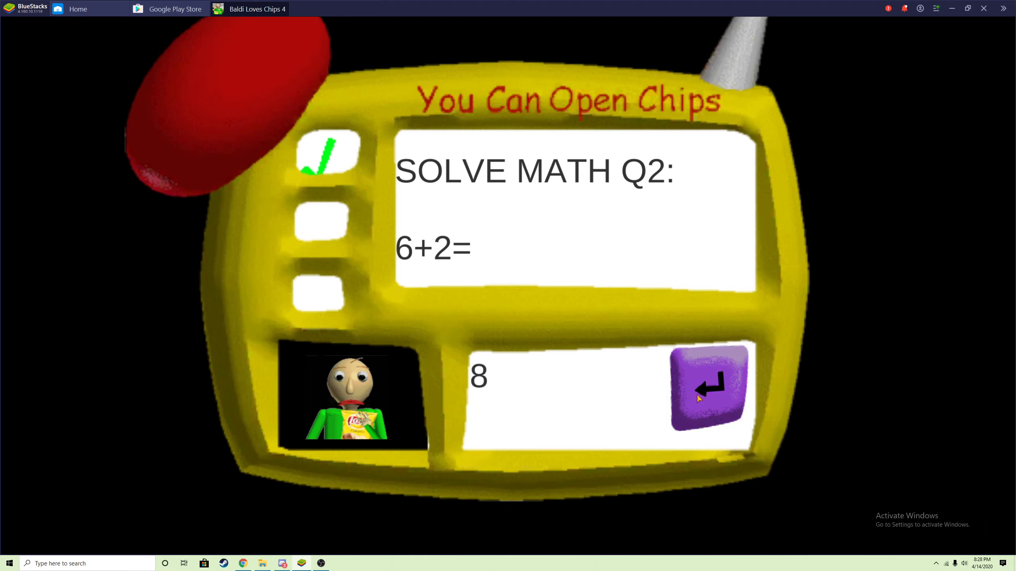
Submit 8 for 6+2 and close the finished quiz
click(709, 389)
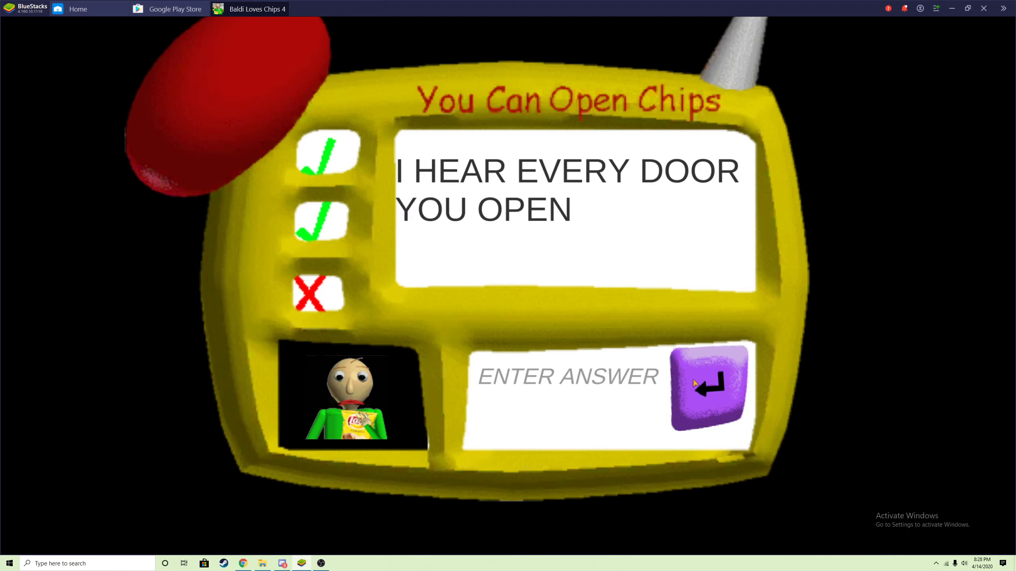
click(709, 392)
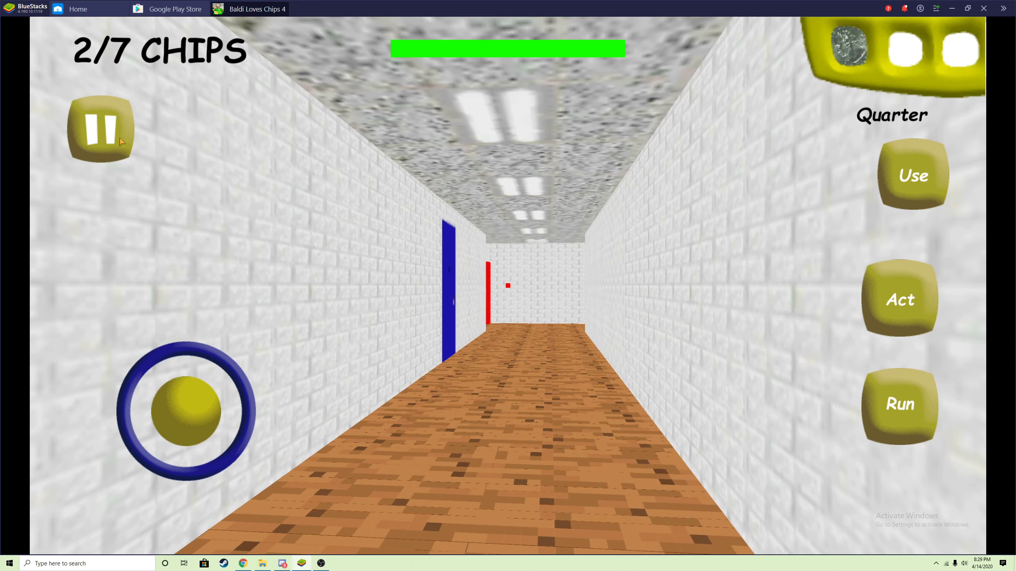
Pause the game and then resume it
click(100, 128)
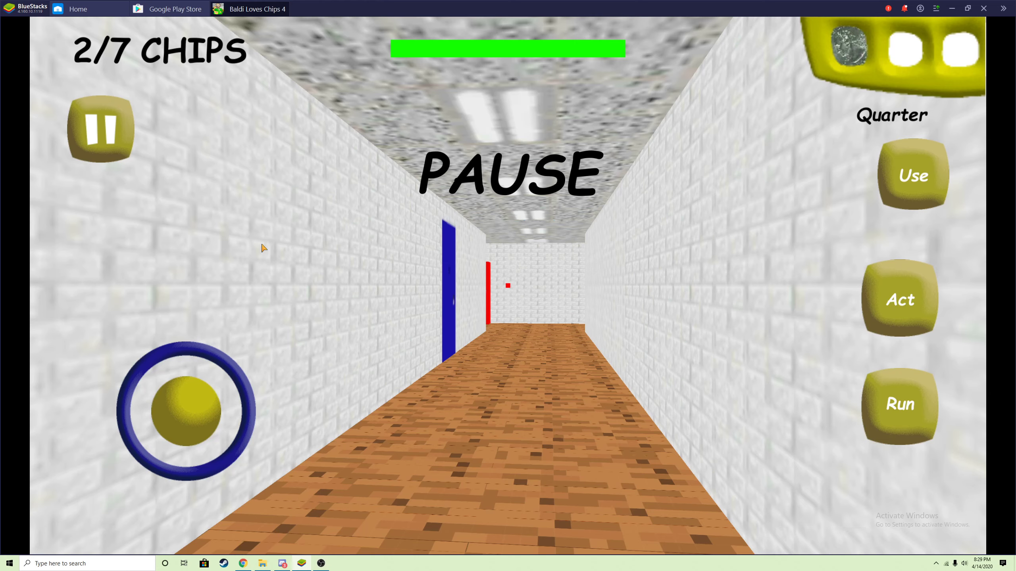
click(100, 128)
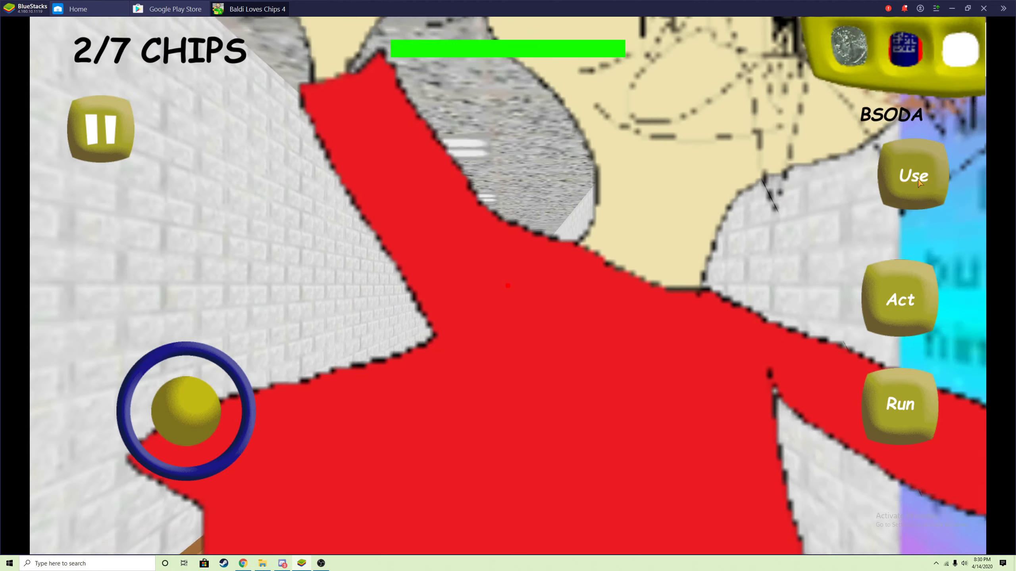
Spray the BSODA at Baldi and spend the quarter on the machine
click(913, 176)
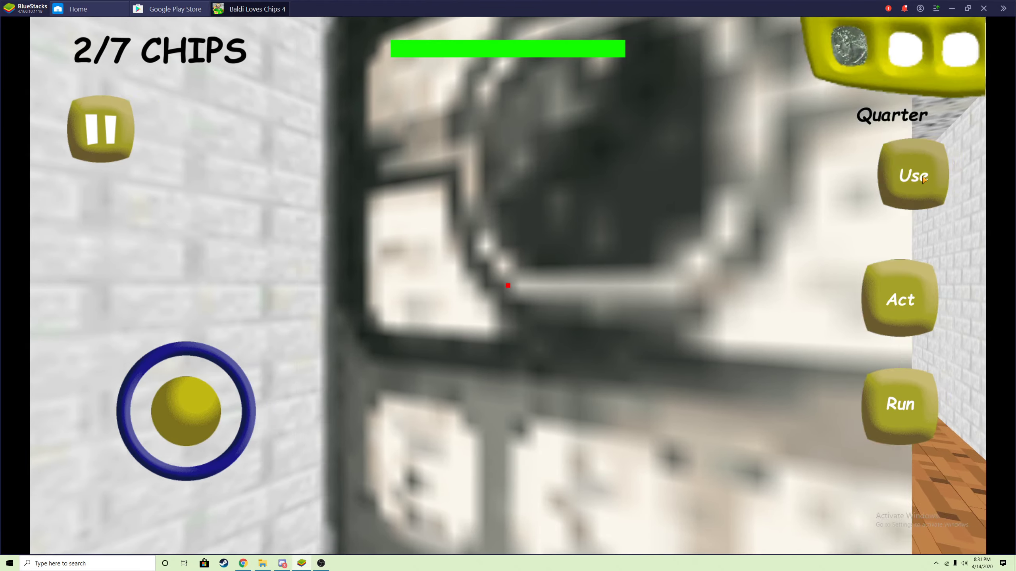
click(913, 175)
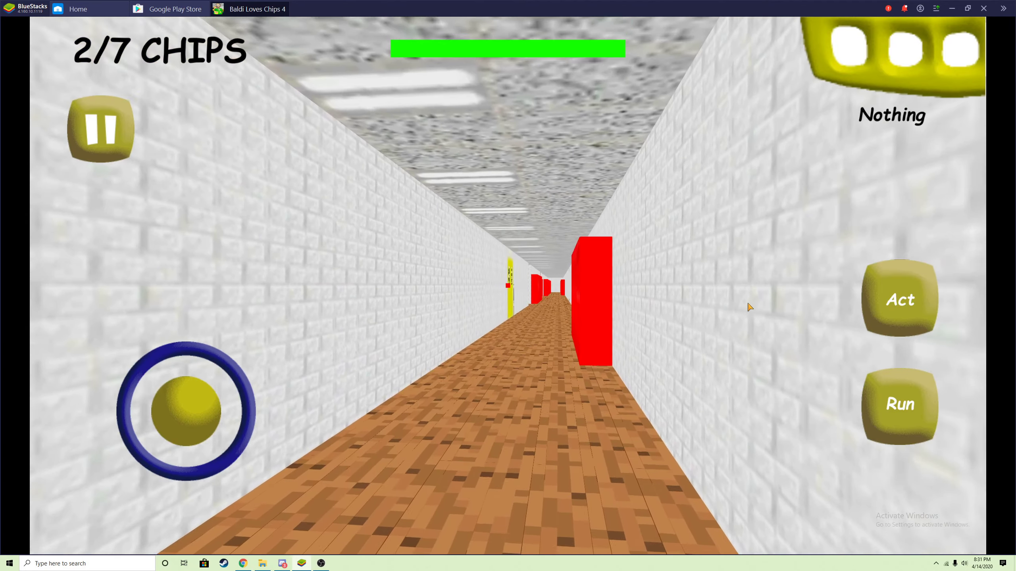
Walk down the locker hallway toward the yellow door and open the desk's chip bag quiz
click(899, 404)
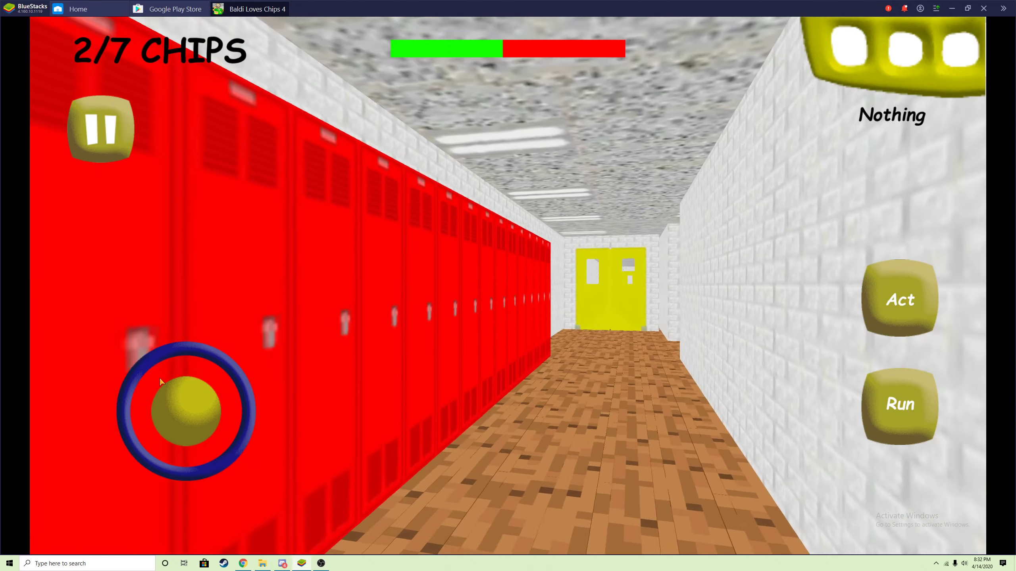
drag(187, 412, 187, 363)
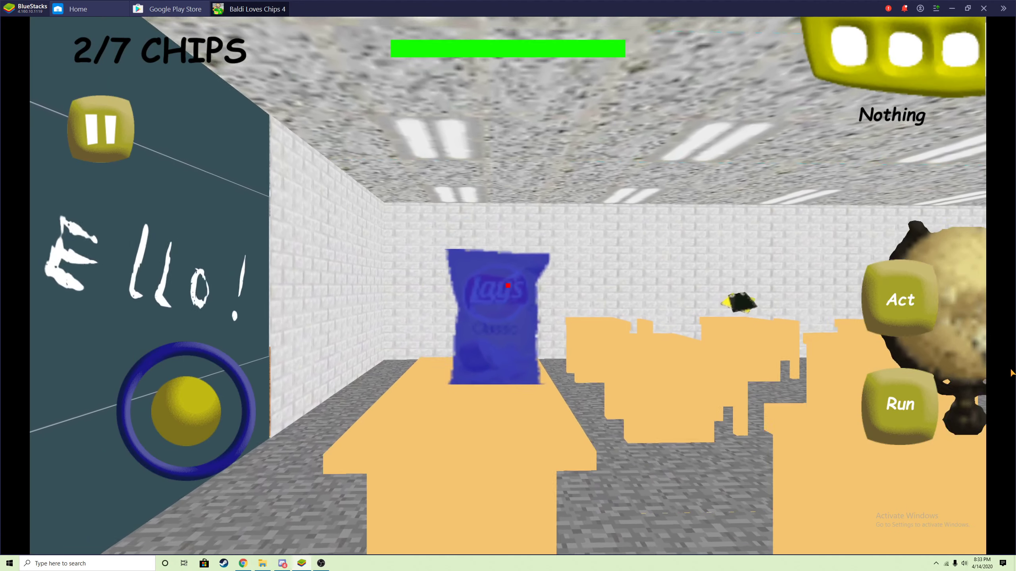
click(499, 314)
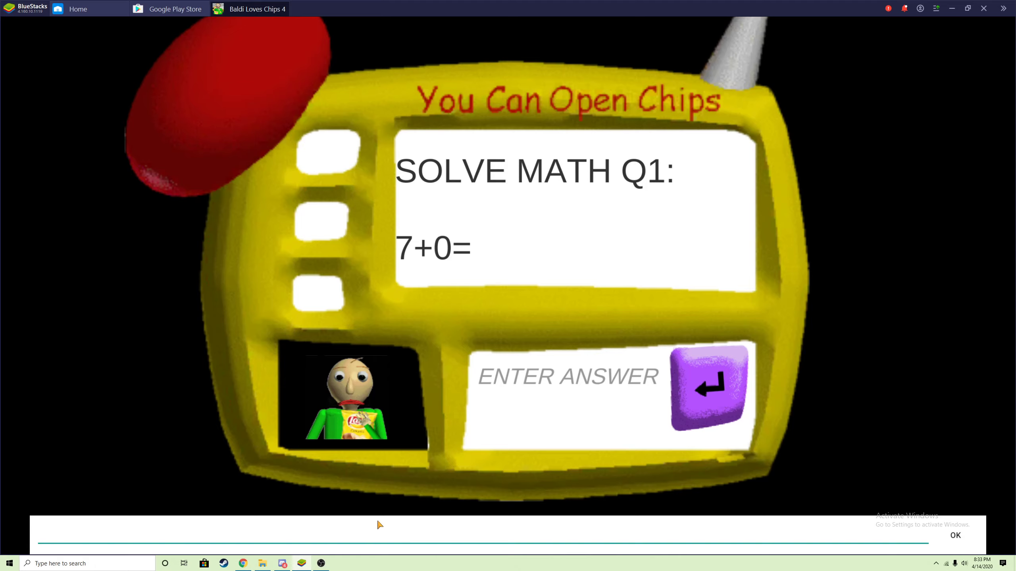
Submit answers for 7+0 and 7-2, then type 'help me' for question three
click(708, 393)
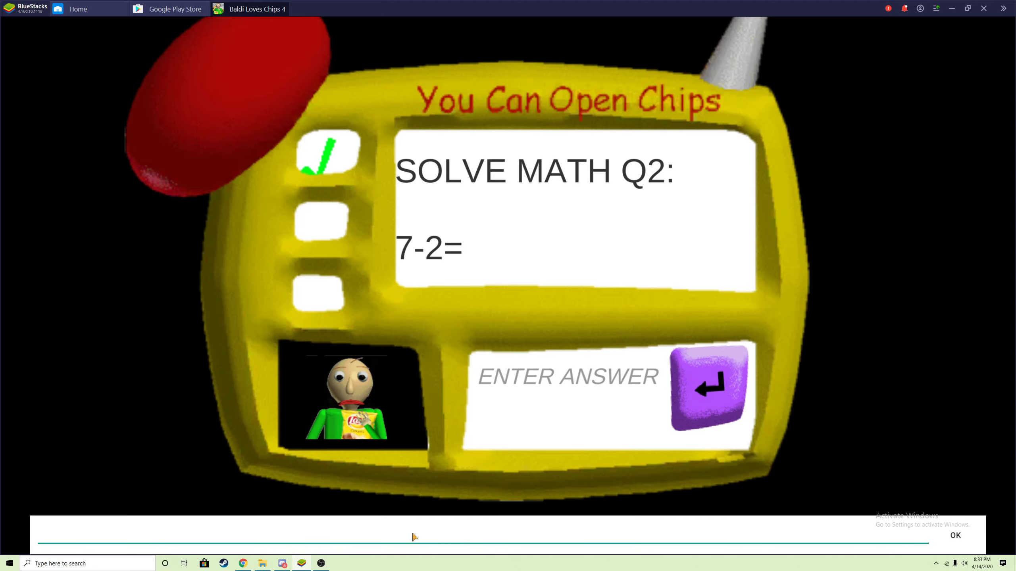
click(708, 387)
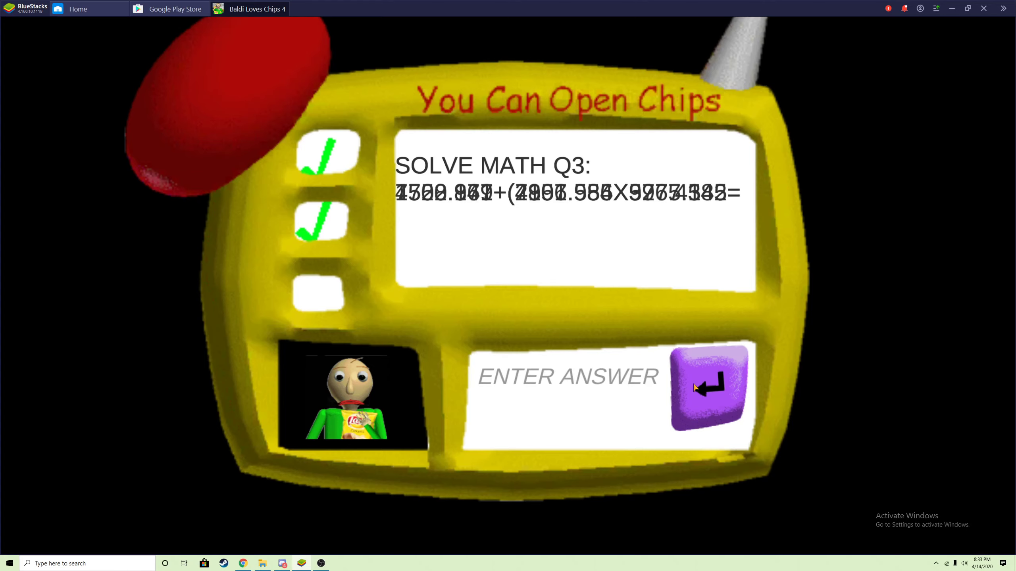
click(710, 389)
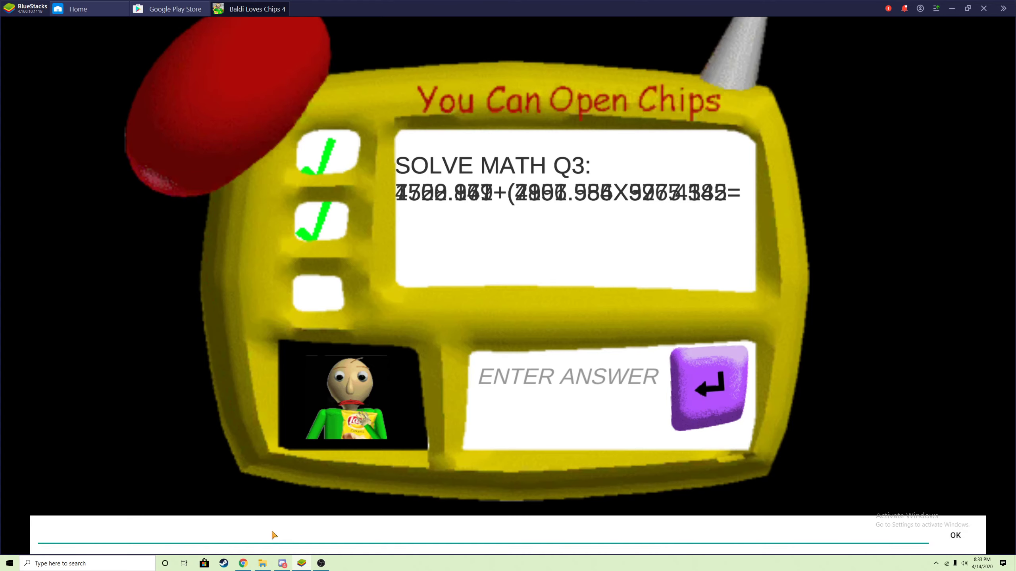
text(help me)
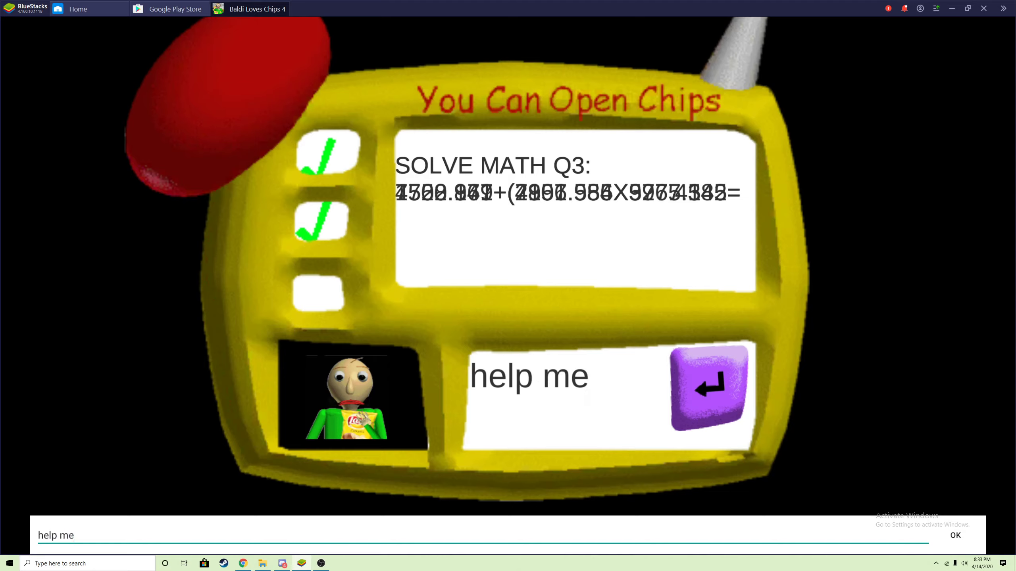